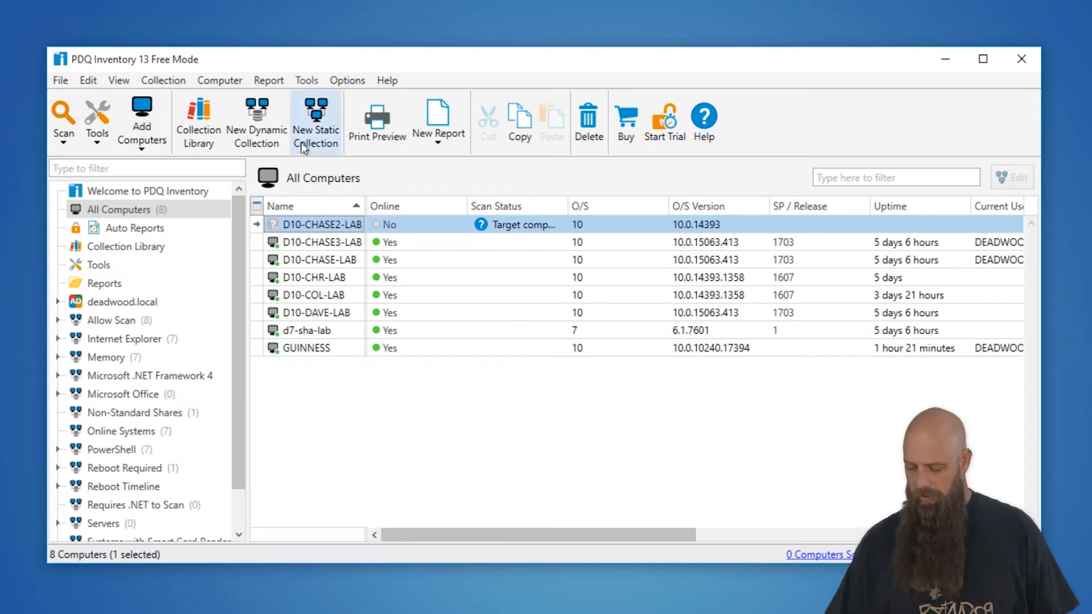
Step: Run a standard inventory scan on D10-CHASE3-LAB, D10-CHASE-LAB and D10-CHR-LAB
{"action": "left_click", "coordinate": [320, 242]}
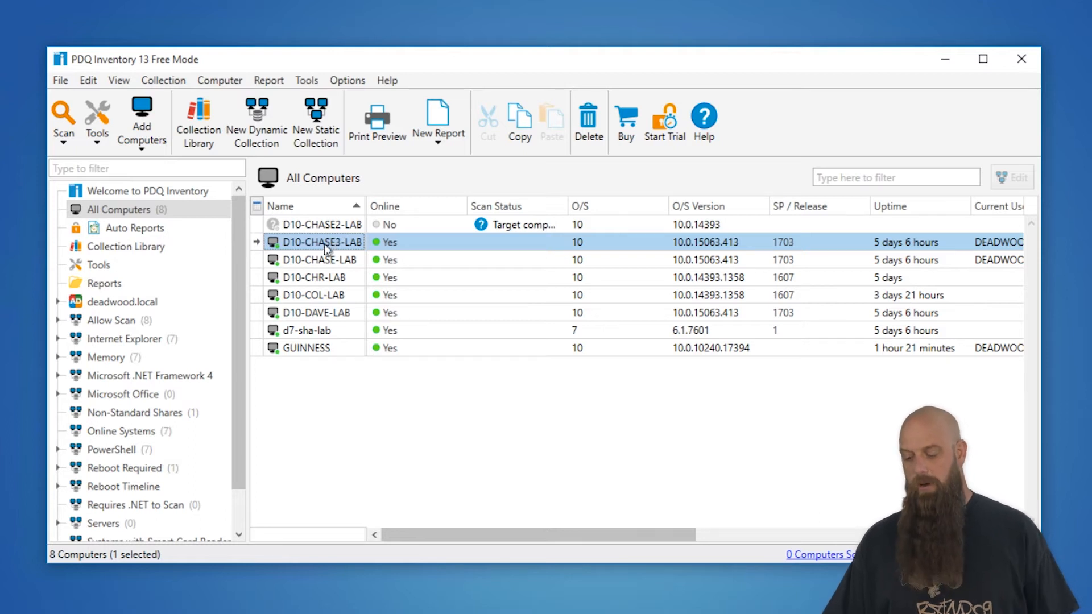
{"action": "mouse_move", "coordinate": [303, 293]}
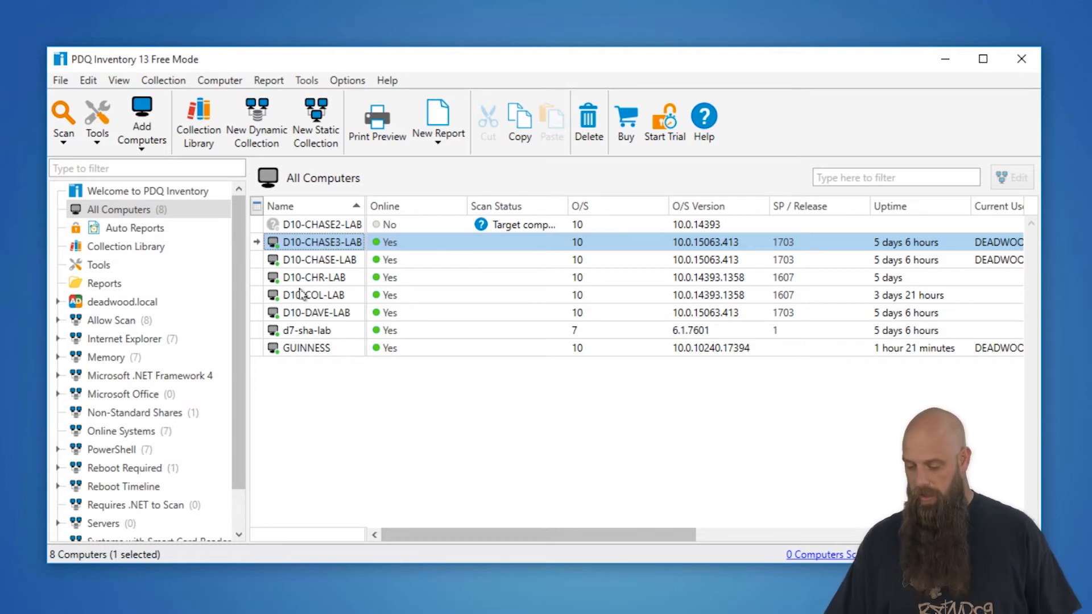
{"action": "left_click", "coordinate": [314, 277]}
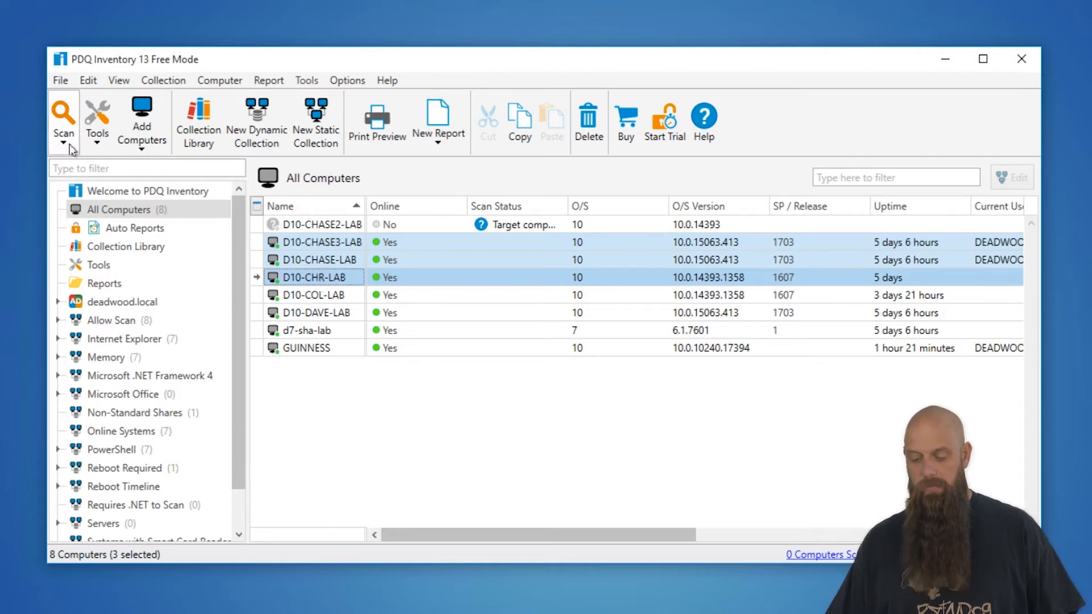
{"action": "left_click", "coordinate": [63, 113]}
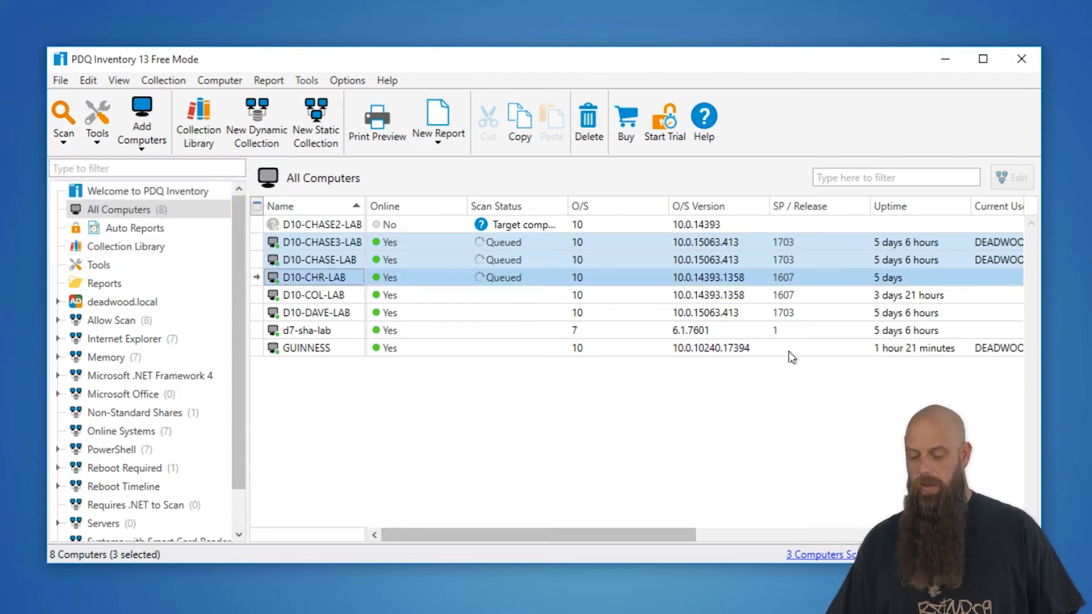
{"action": "mouse_move", "coordinate": [697, 366]}
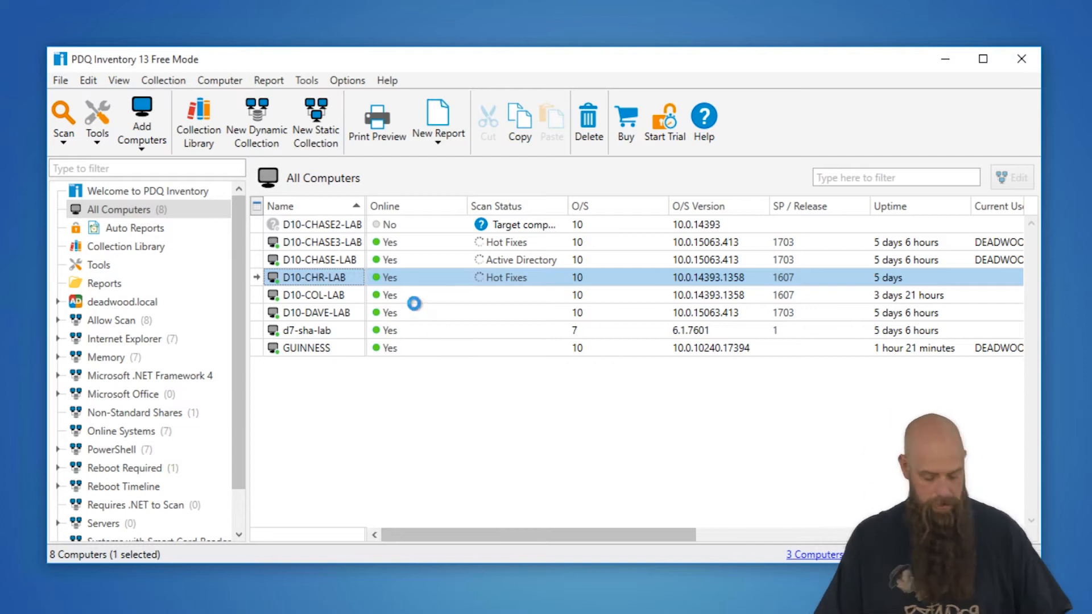
Step: Open D10-CHR-LAB's Computer window and scroll through its general, OS and Active Directory details
{"action": "double_click", "coordinate": [310, 277]}
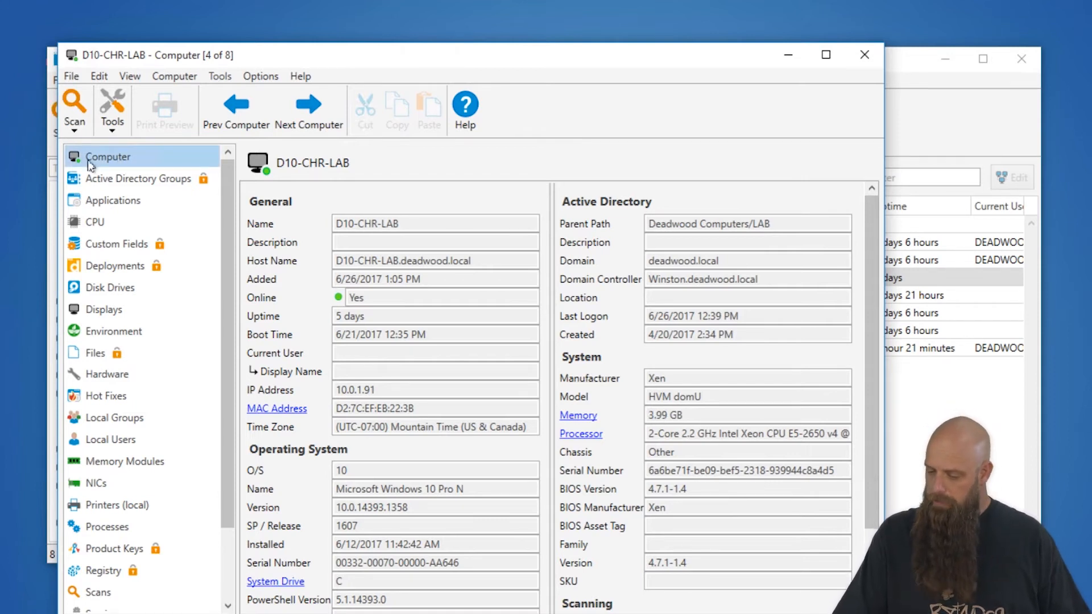
{"action": "mouse_move", "coordinate": [146, 156]}
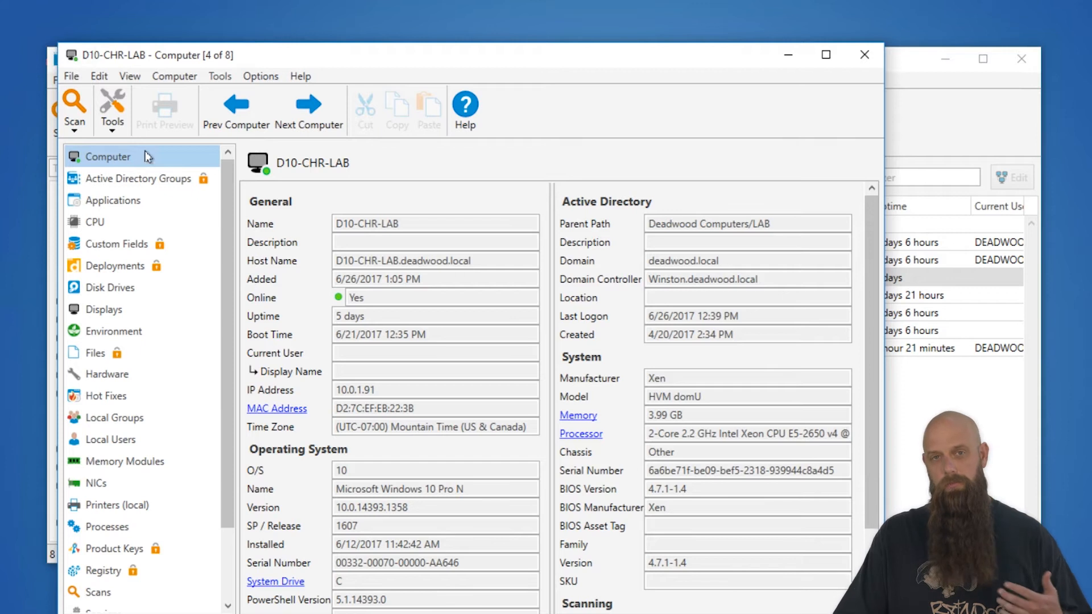
{"action": "mouse_move", "coordinate": [171, 166]}
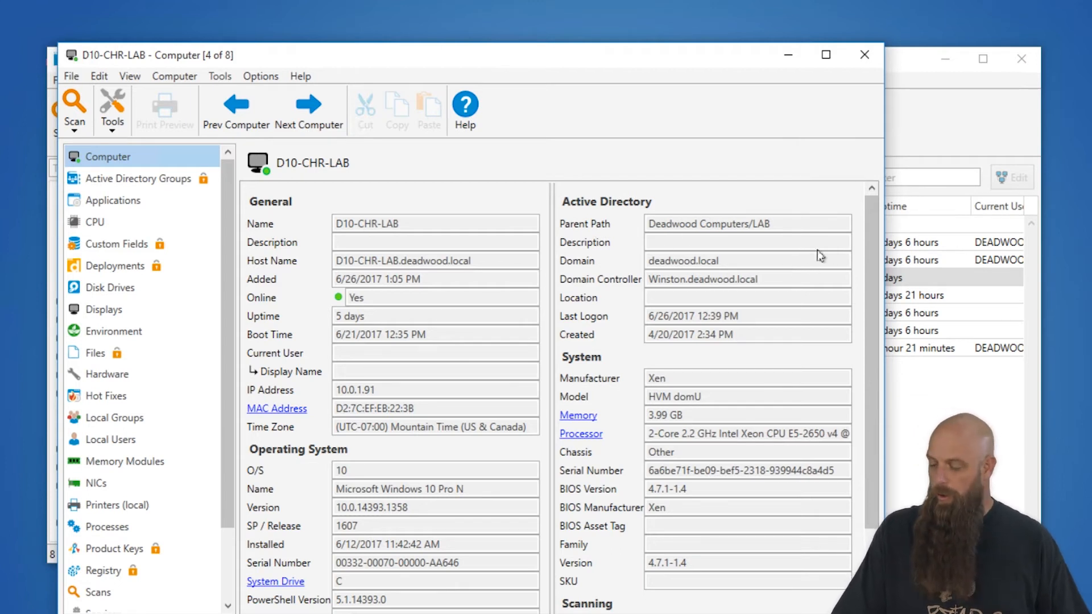
{"action": "mouse_move", "coordinate": [723, 311]}
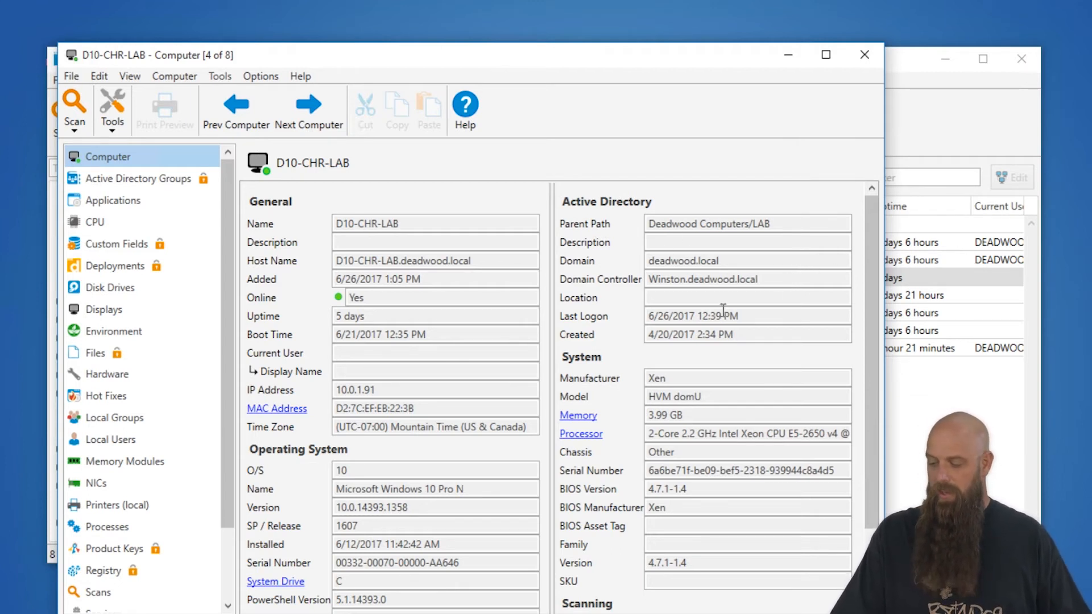
{"action": "mouse_move", "coordinate": [666, 330]}
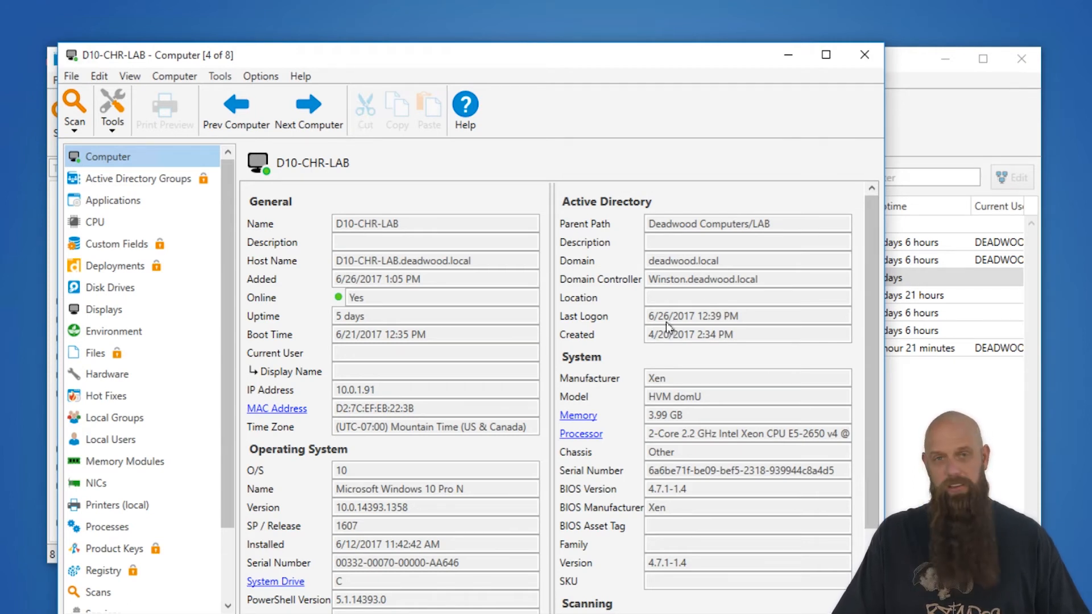
{"action": "mouse_move", "coordinate": [623, 324]}
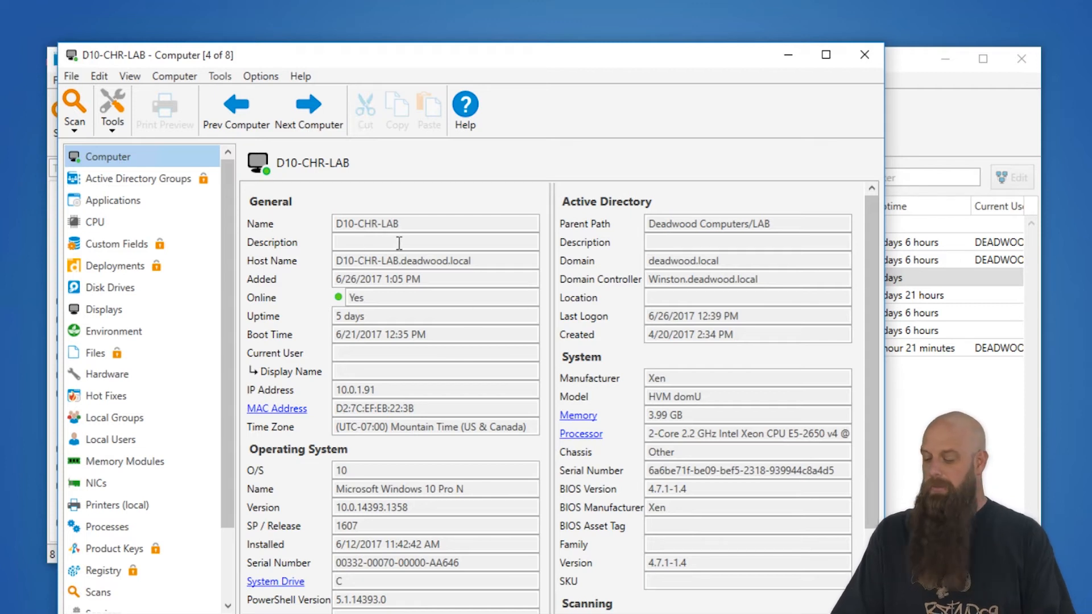
{"action": "mouse_move", "coordinate": [641, 269]}
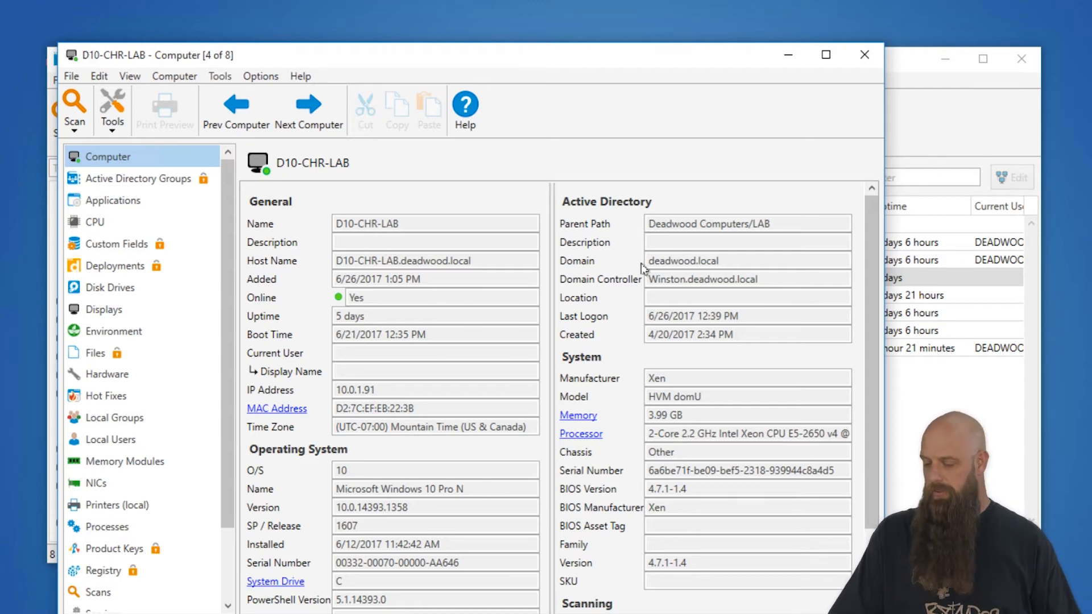
{"action": "mouse_move", "coordinate": [622, 271]}
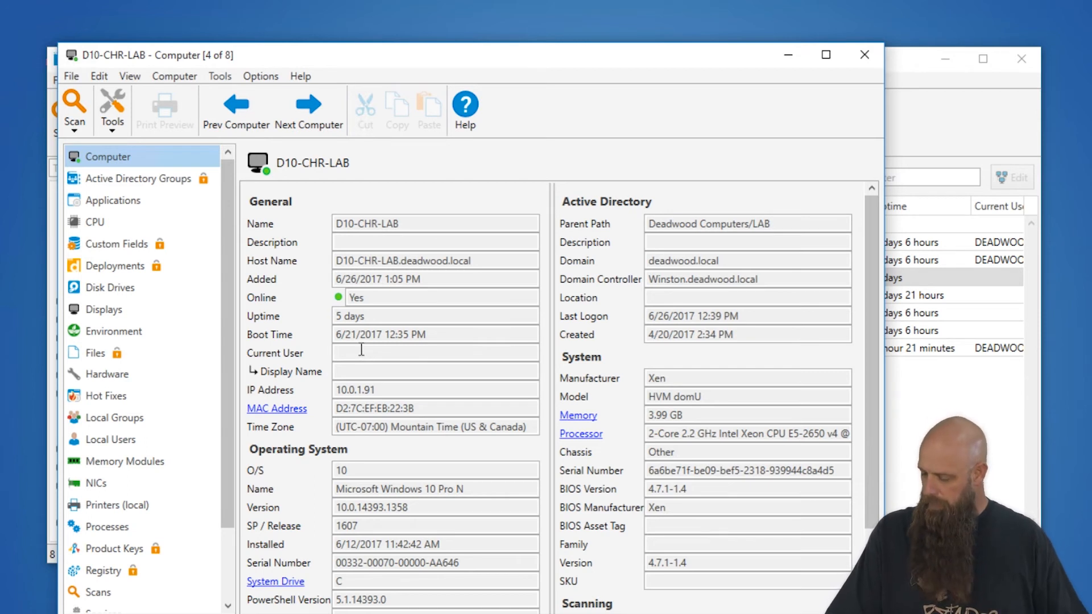
{"action": "scroll", "scroll_direction": "down", "scroll_amount": 3}
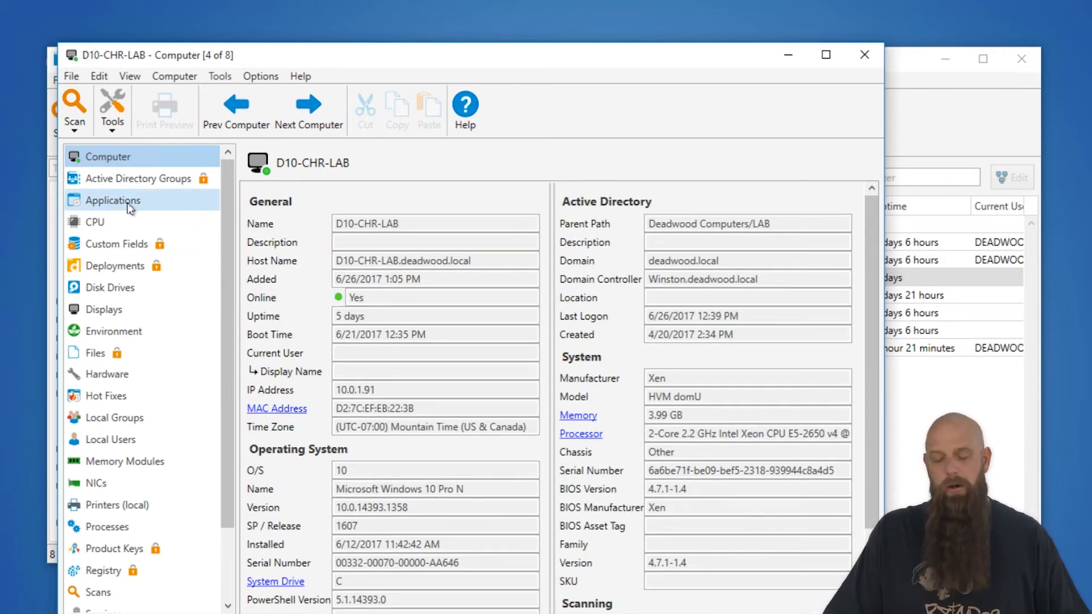
Step: Review D10-CHR-LAB's installed Applications and Hot Fixes, then close its window
{"action": "left_click", "coordinate": [113, 200]}
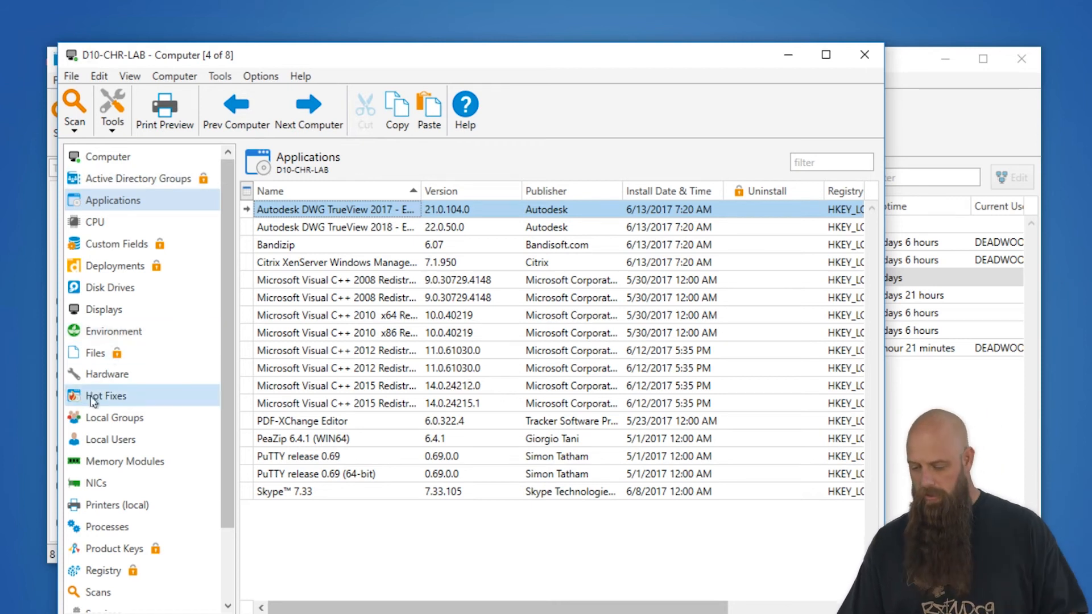
{"action": "left_click", "coordinate": [105, 395]}
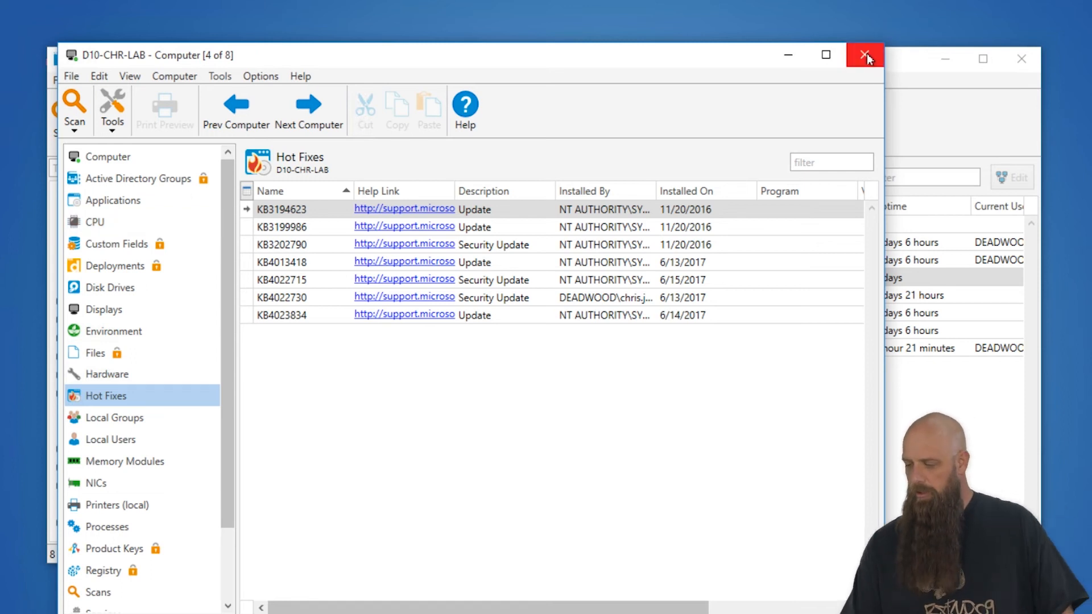
{"action": "left_click", "coordinate": [860, 57]}
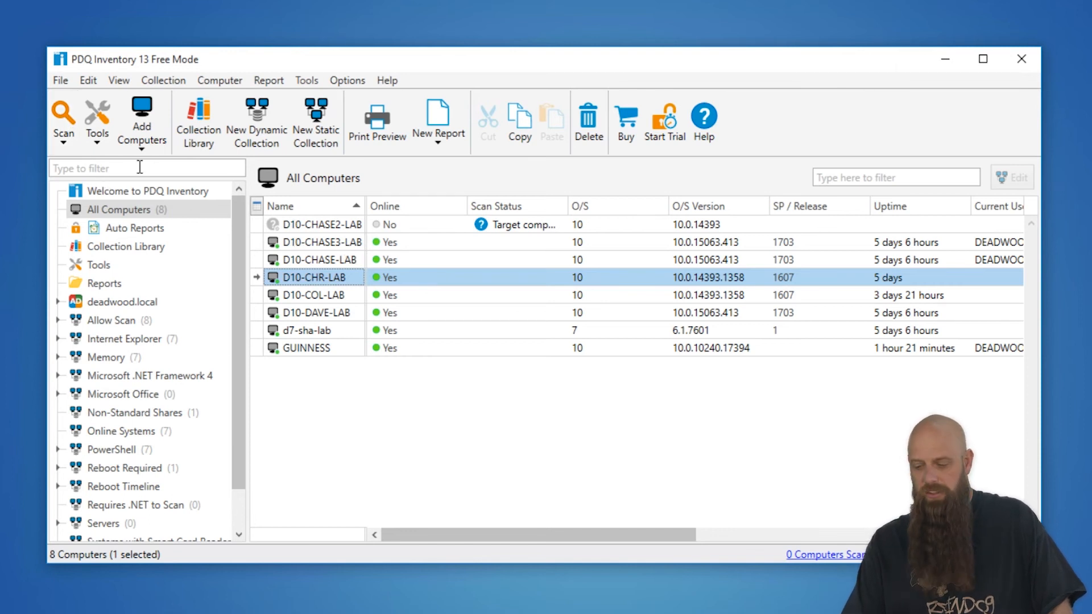
Step: Scan D10-COL-LAB, D10-DAVE-LAB, d7-sha-lab and GUINNESS, then show the built-in Reports list
{"action": "left_click", "coordinate": [63, 111]}
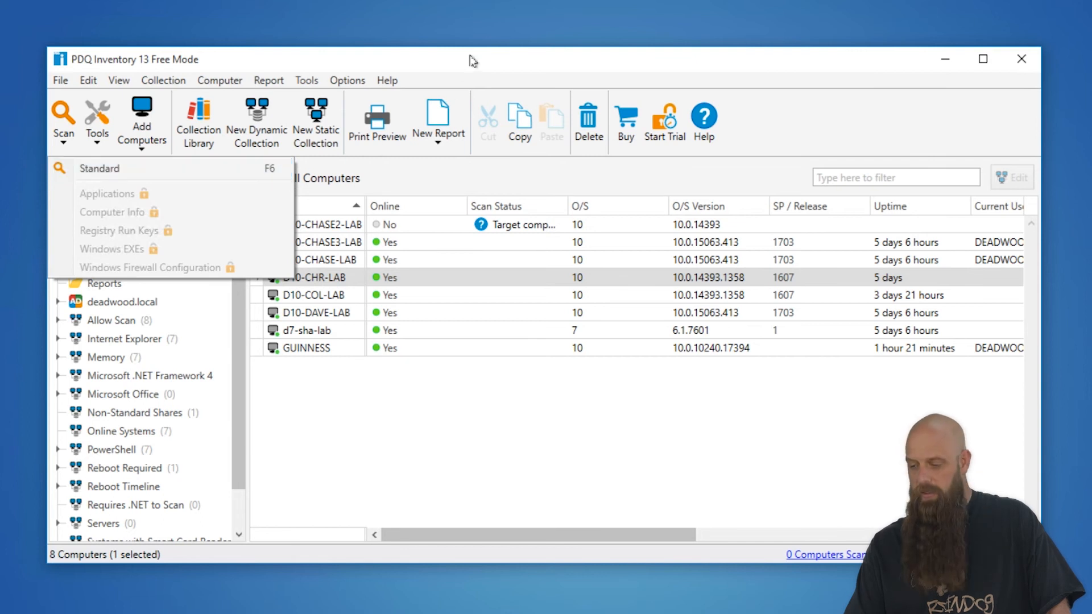
{"action": "left_click", "coordinate": [318, 242]}
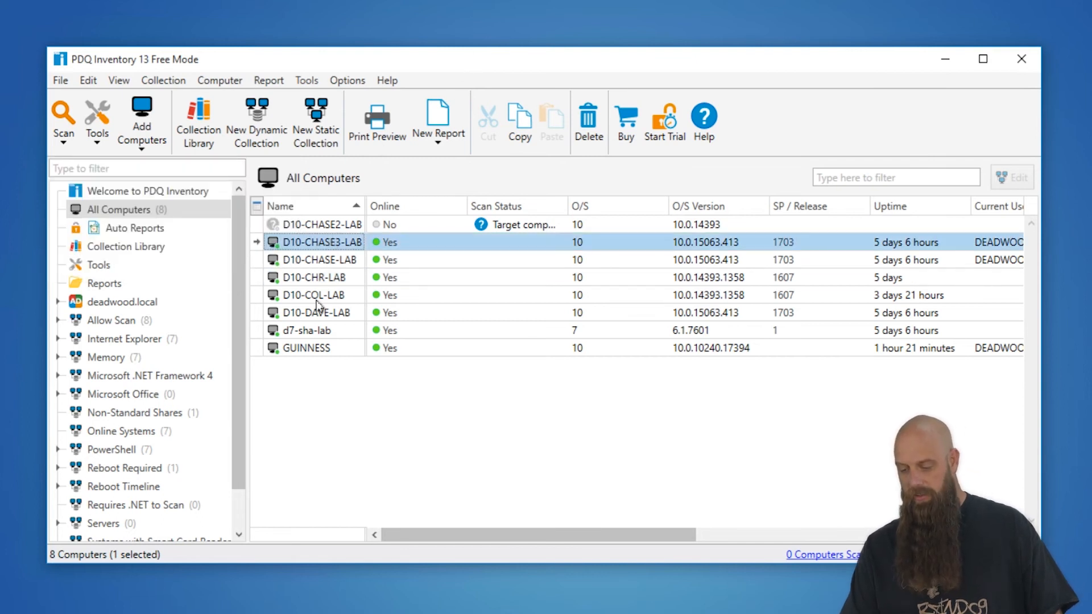
{"action": "left_click", "coordinate": [306, 347]}
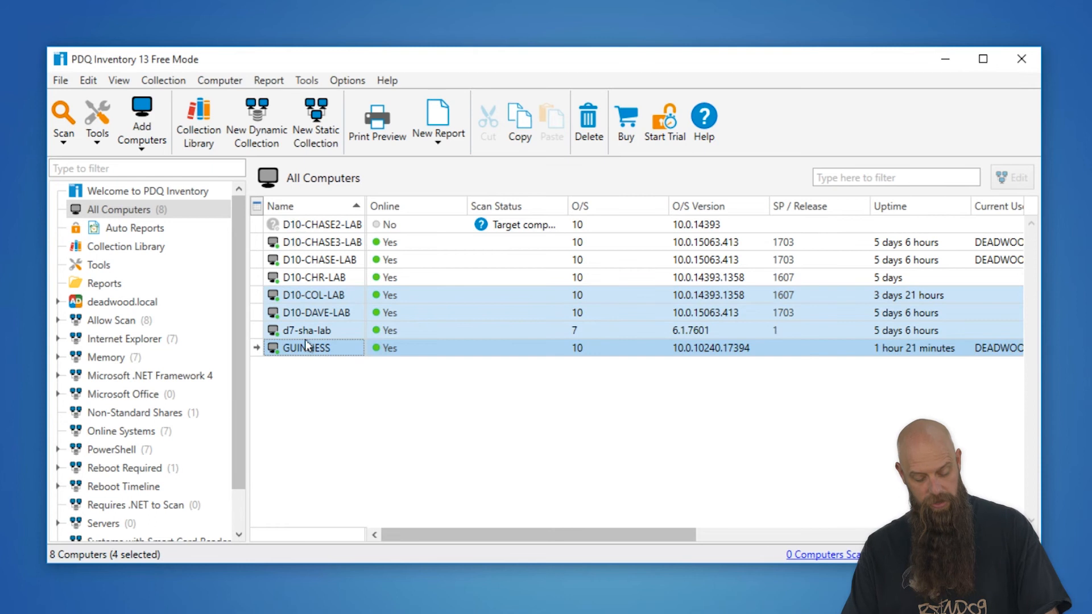
{"action": "left_click", "coordinate": [62, 111]}
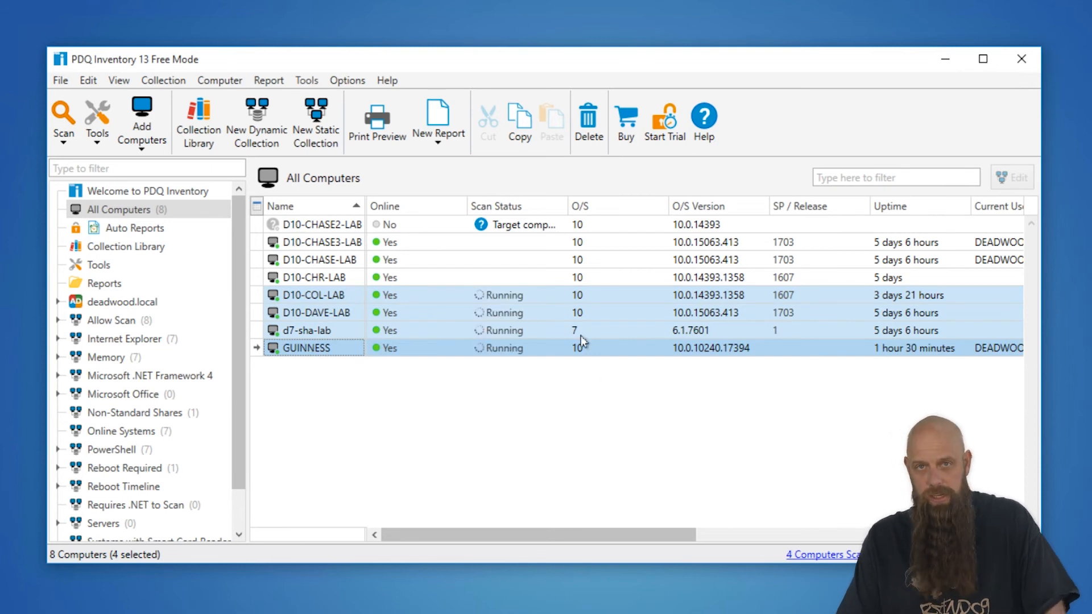
{"action": "mouse_move", "coordinate": [572, 336]}
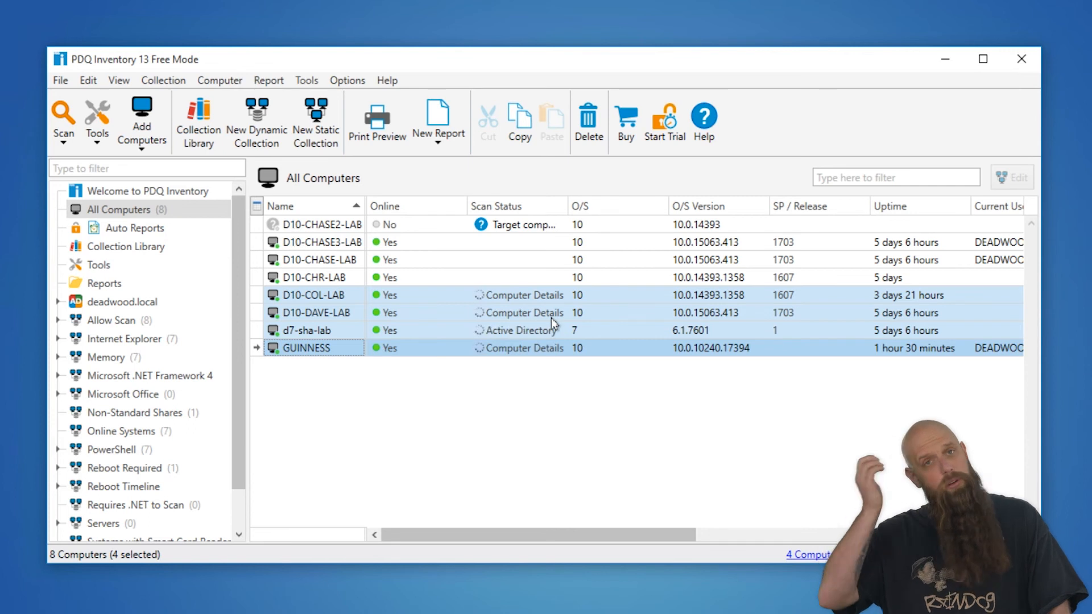
{"action": "left_click", "coordinate": [103, 283]}
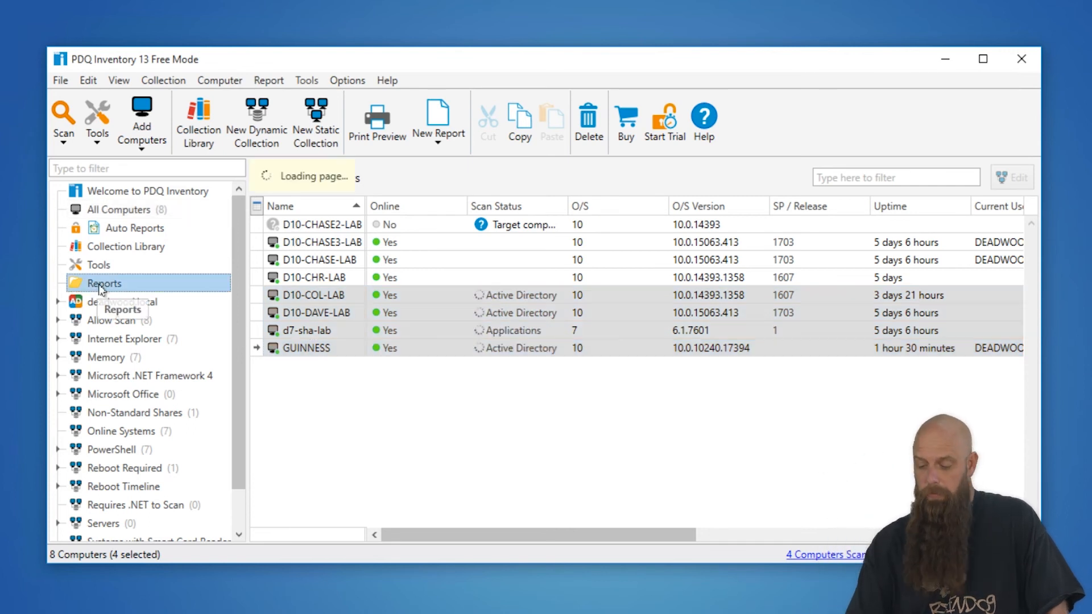
{"action": "left_click", "coordinate": [104, 283]}
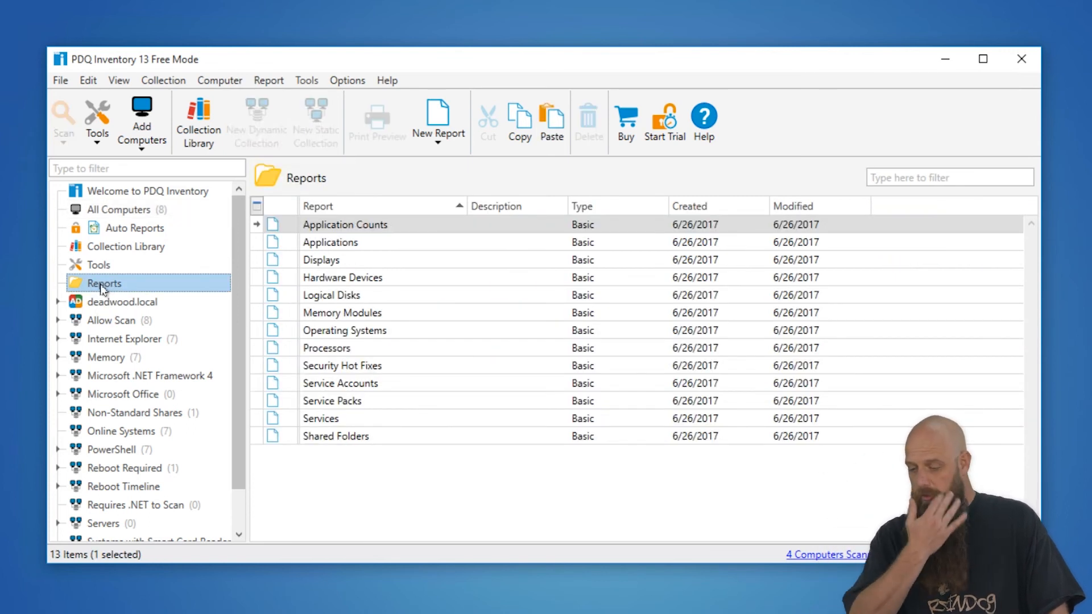